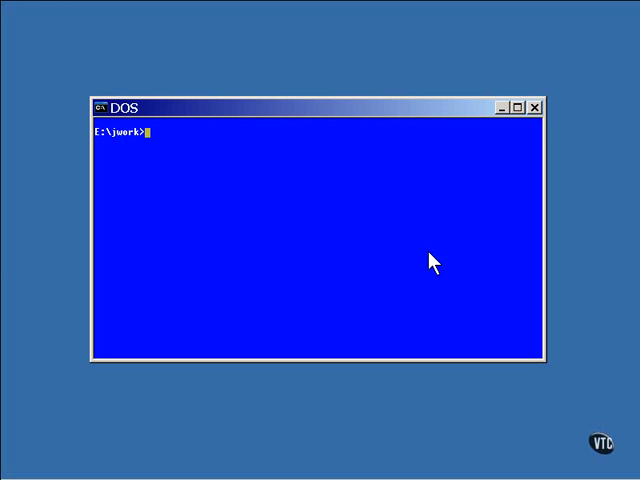
Step: Open Covariant.java in vi from the E:\jwork prompt
{"action": "type", "text": "vi"}
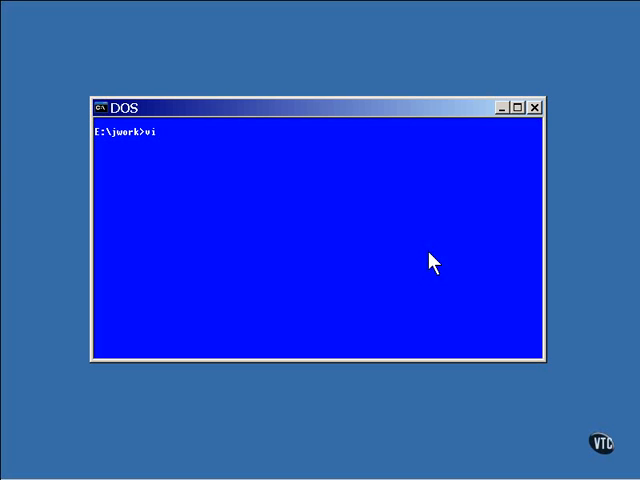
{"action": "type", "text": "Covari"}
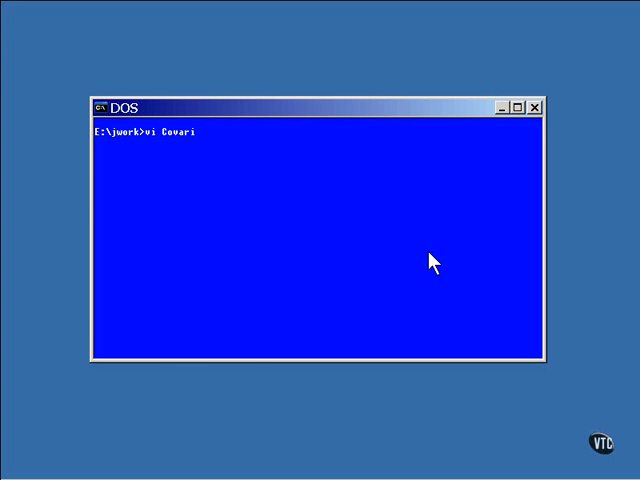
{"action": "key", "text": "Enter"}
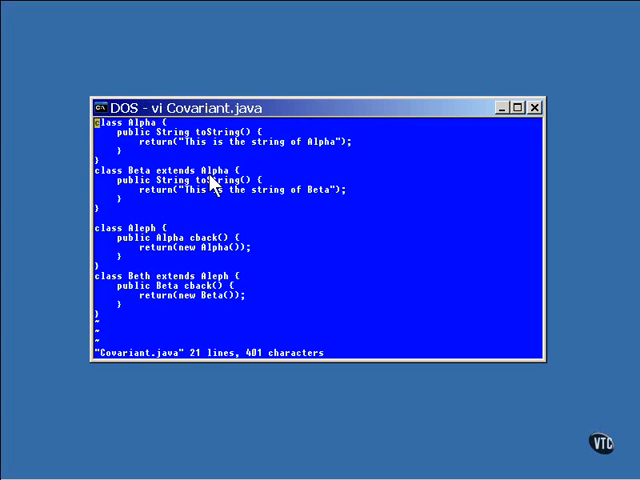
{"action": "mouse_move", "coordinate": [199, 227]}
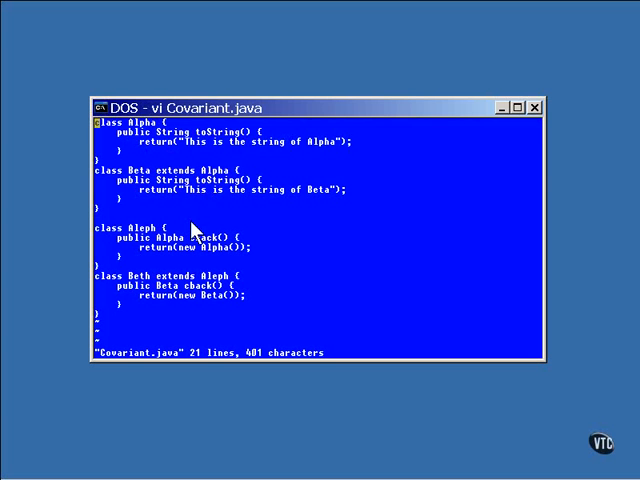
{"action": "mouse_move", "coordinate": [207, 210]}
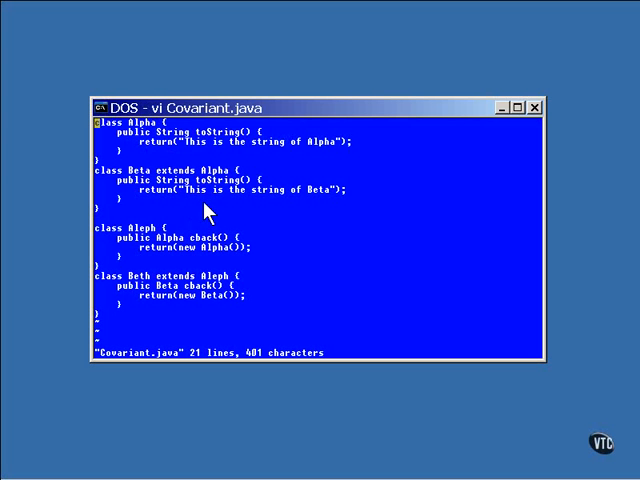